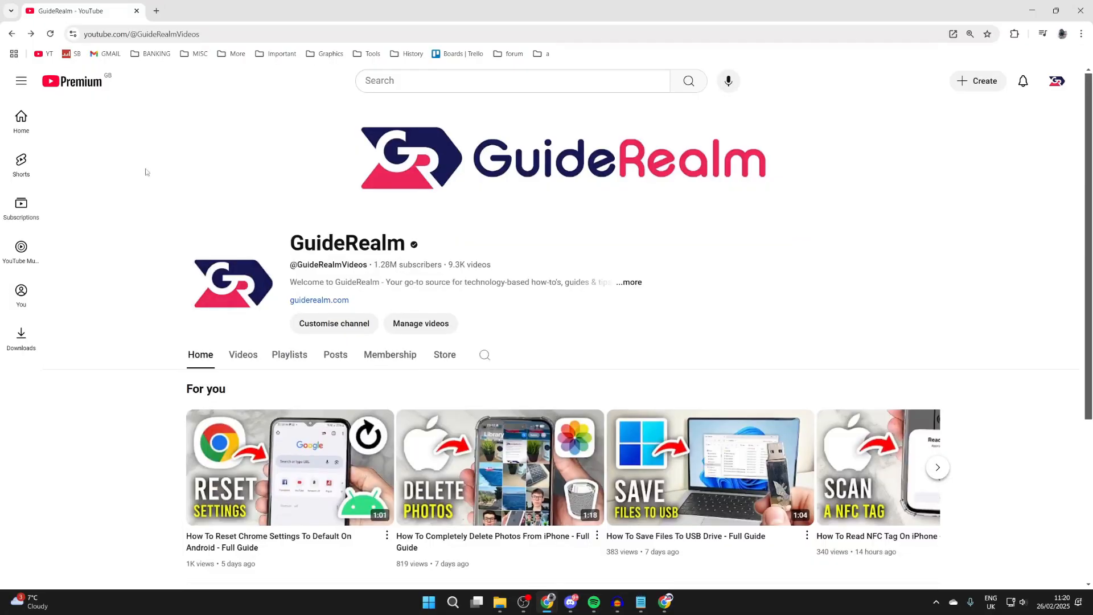
- Scroll down the channel and open the How To Hide Photos On iPhone video
{"action": "scroll", "scroll_direction": "down", "scroll_amount": 3}
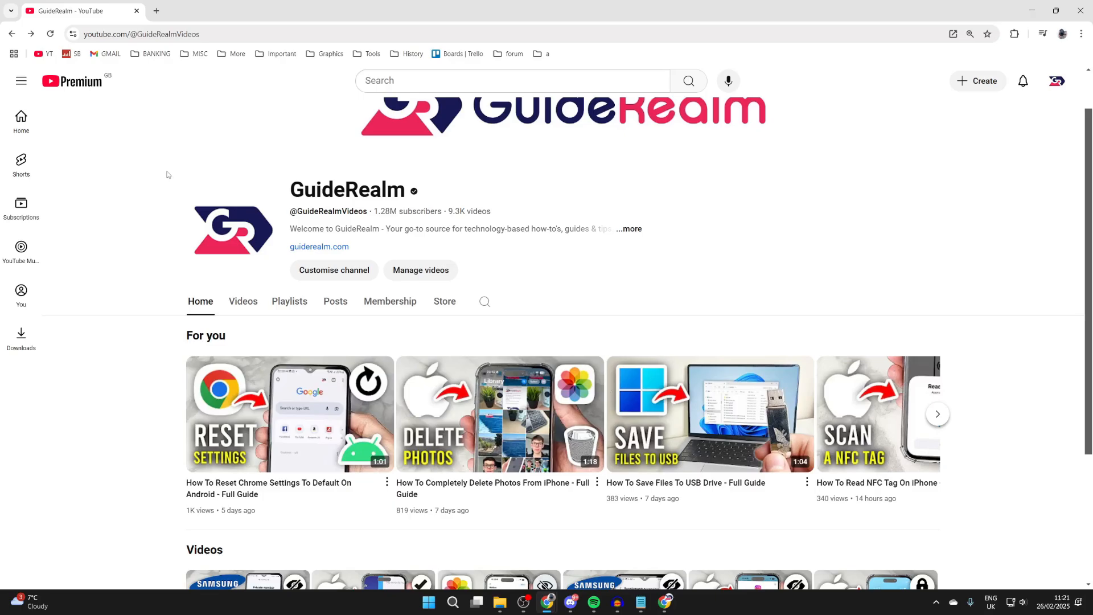
{"action": "scroll", "scroll_direction": "down", "scroll_amount": 3}
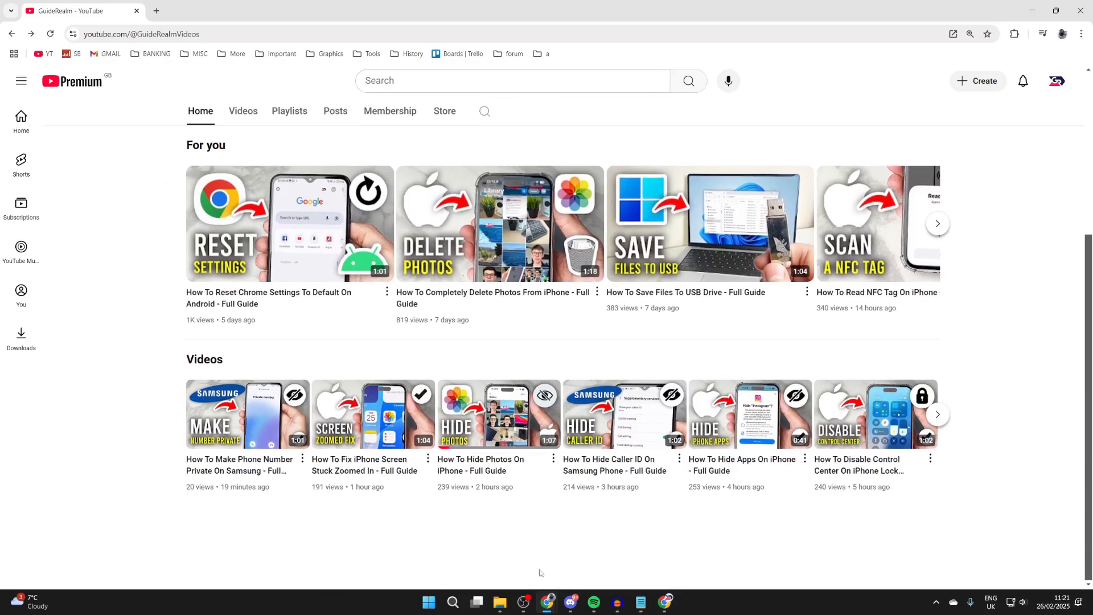
{"action": "mouse_move", "coordinate": [486, 414]}
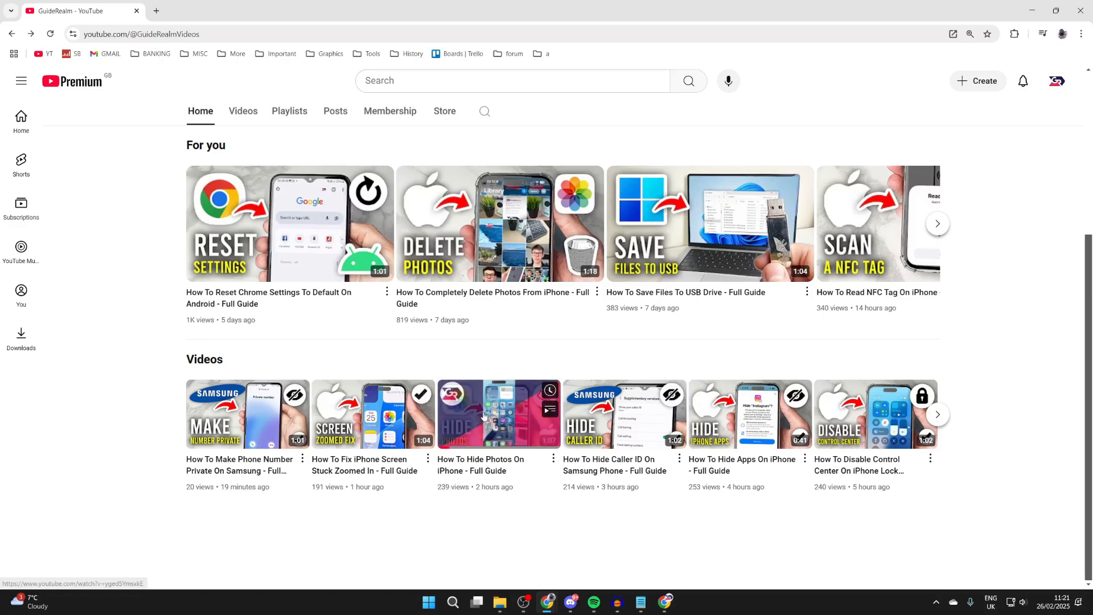
{"action": "left_click", "coordinate": [498, 415]}
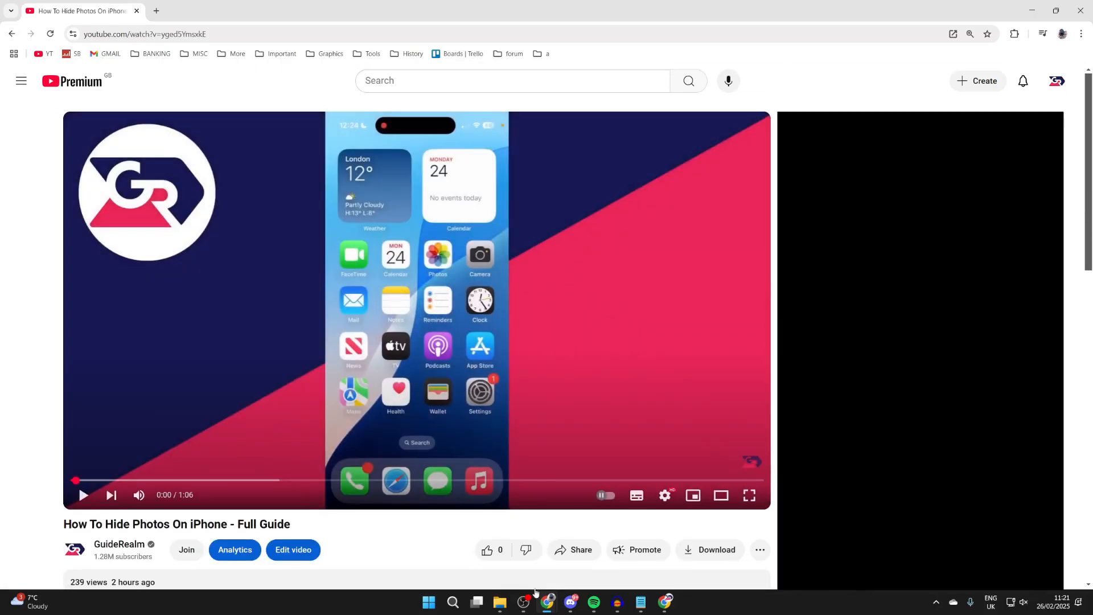
- Save the video to a new public playlist named Favourites
{"action": "left_click", "coordinate": [760, 550]}
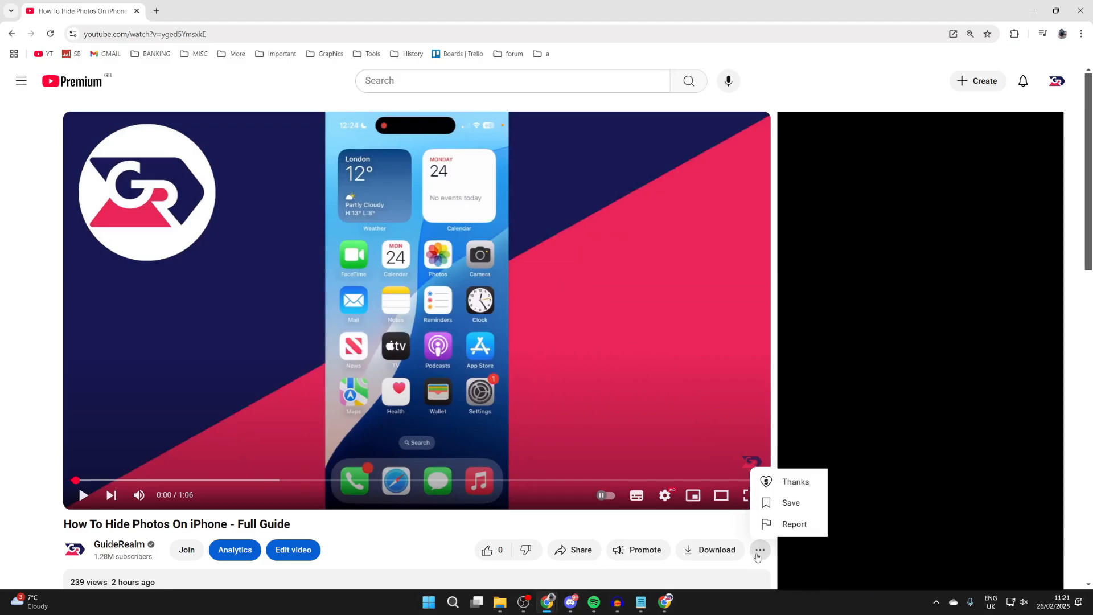
{"action": "left_click", "coordinate": [790, 503]}
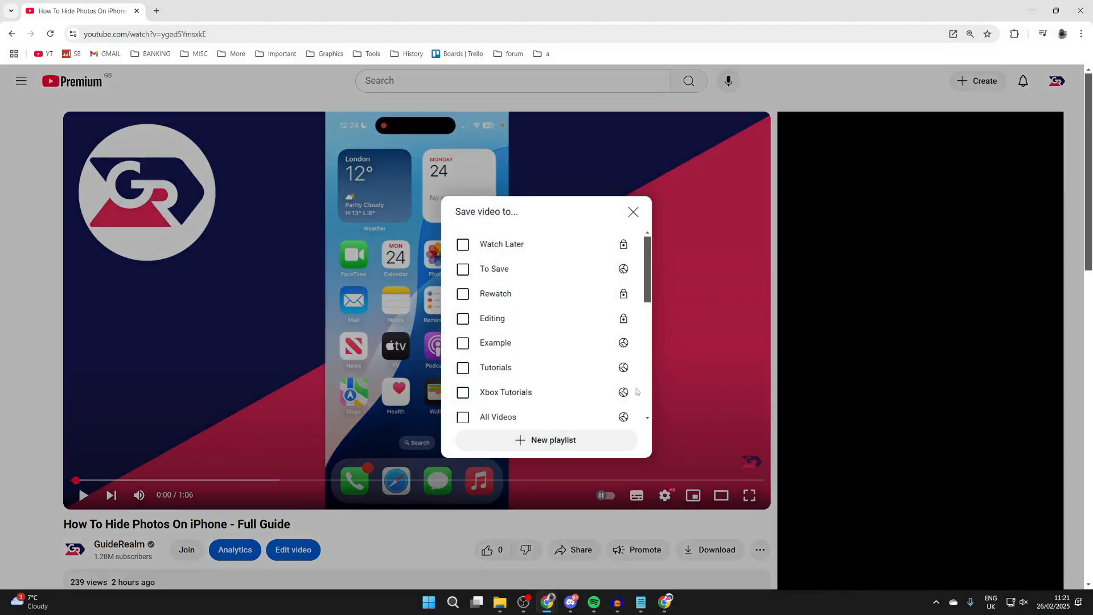
{"action": "left_click", "coordinate": [545, 440]}
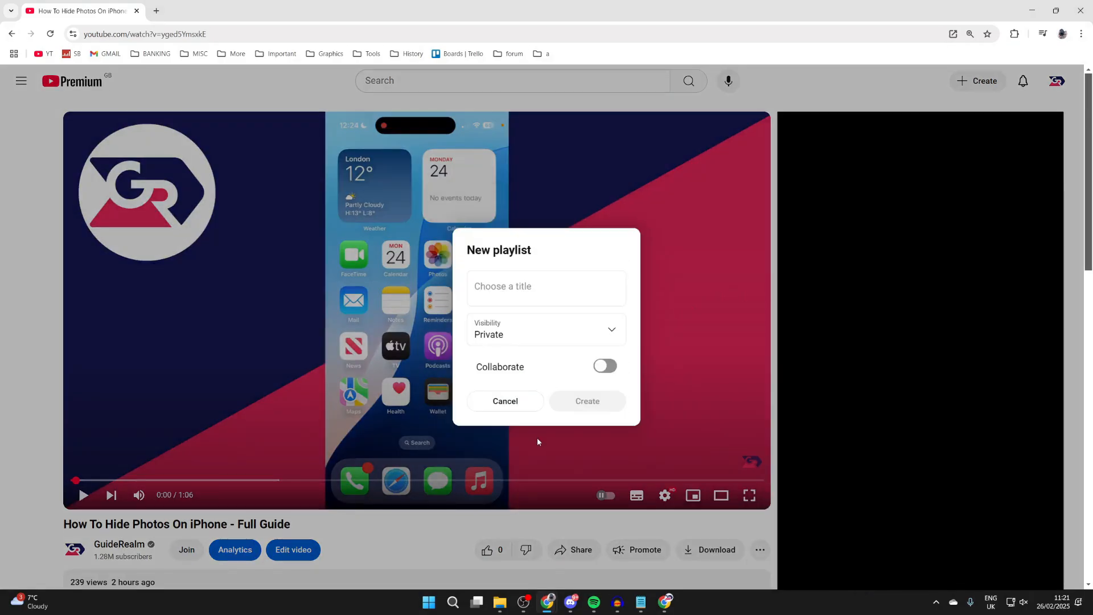
{"action": "left_click", "coordinate": [546, 288]}
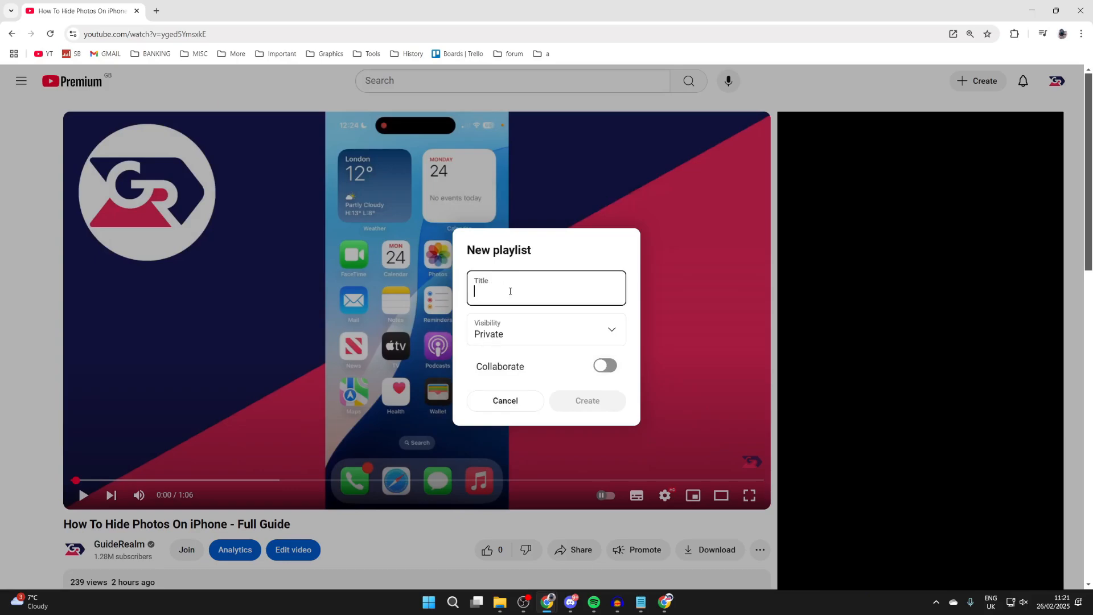
{"action": "left_click", "coordinate": [546, 329]}
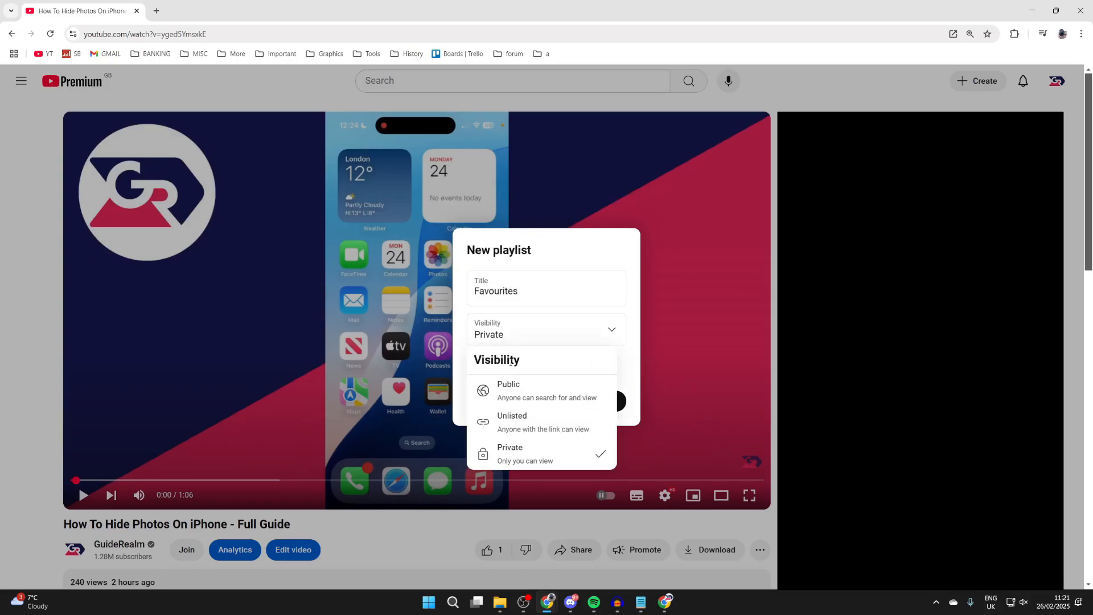
{"action": "left_click", "coordinate": [509, 390]}
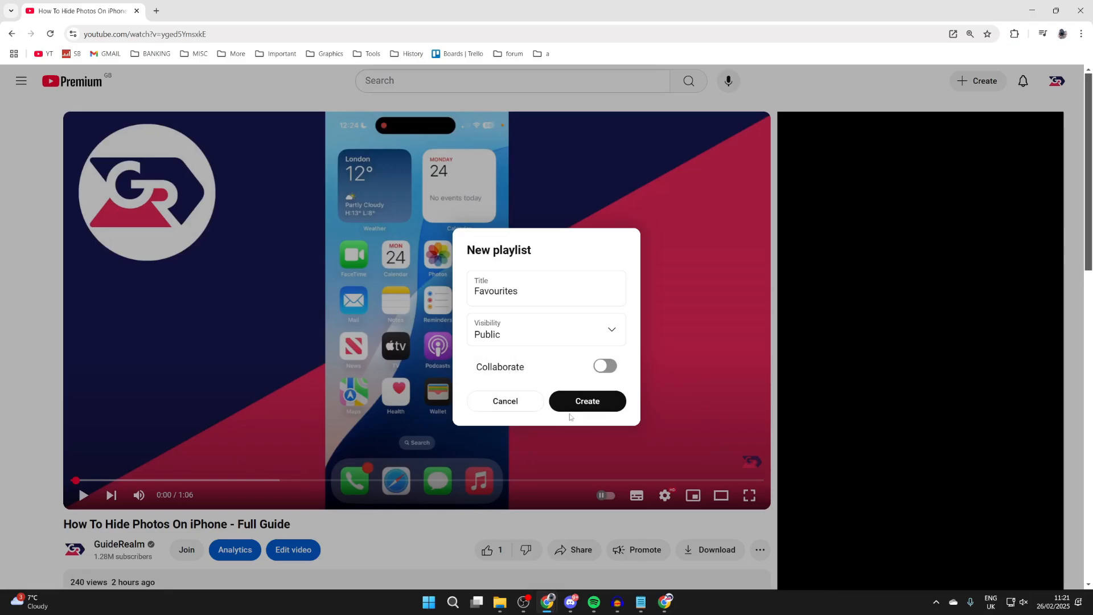
{"action": "left_click", "coordinate": [588, 401]}
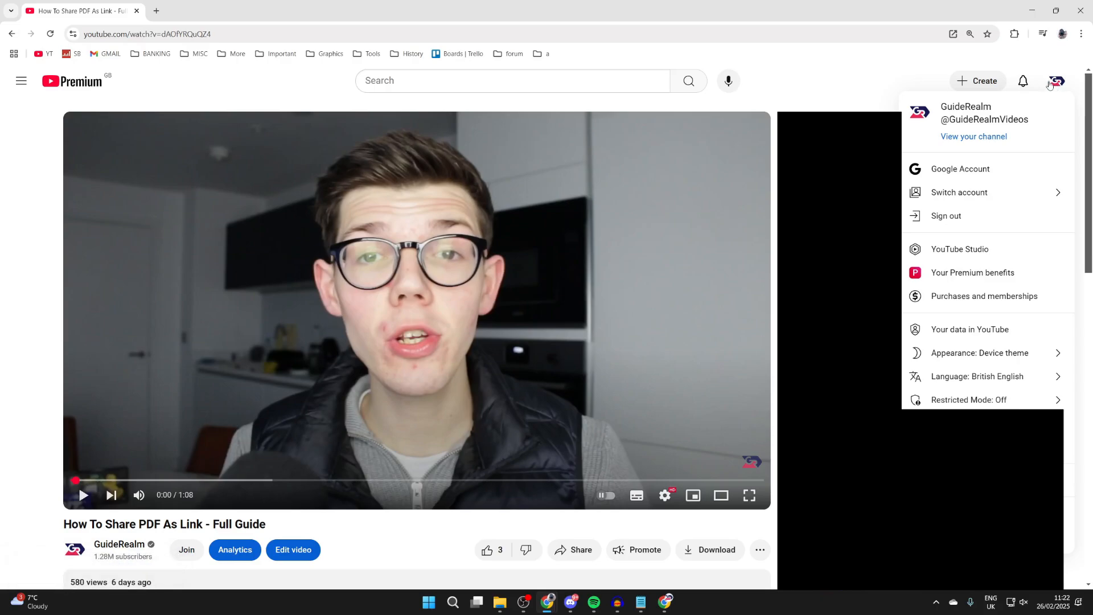
{"action": "mouse_move", "coordinate": [961, 138]}
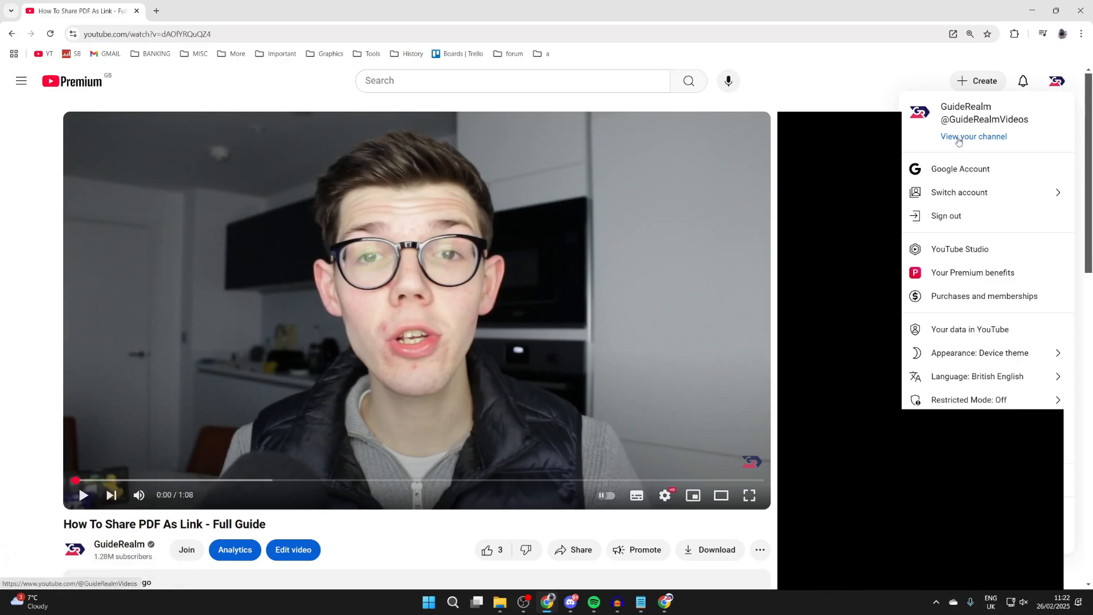
- Go to the GuideRealm channel page via View your channel from the profile avatar
{"action": "left_click", "coordinate": [974, 136]}
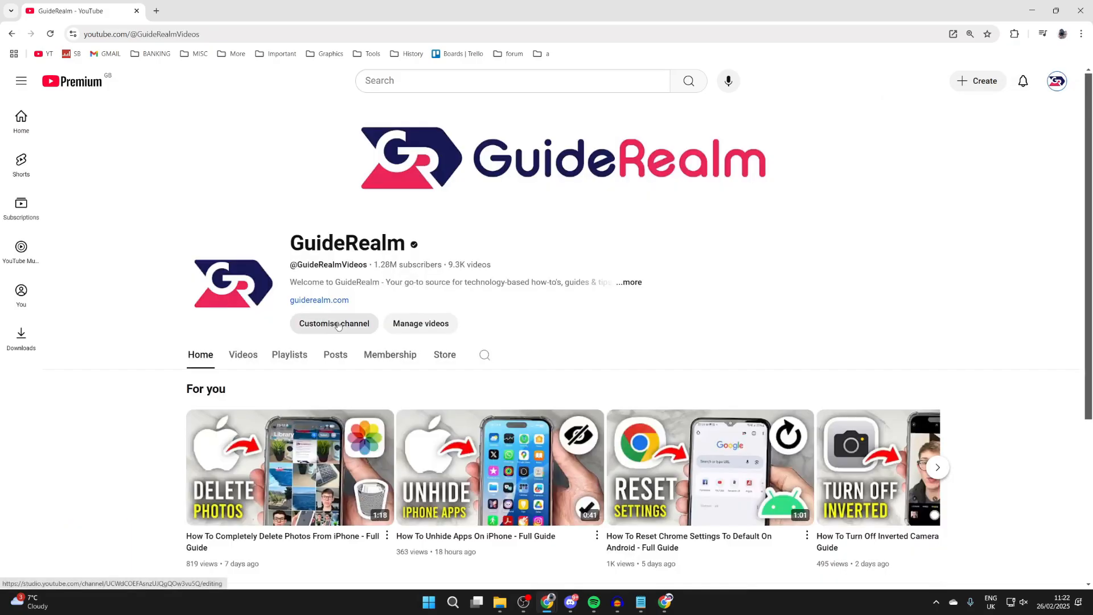
- In Customise channel's Home layout, add a new Single playlist section
{"action": "left_click", "coordinate": [334, 323]}
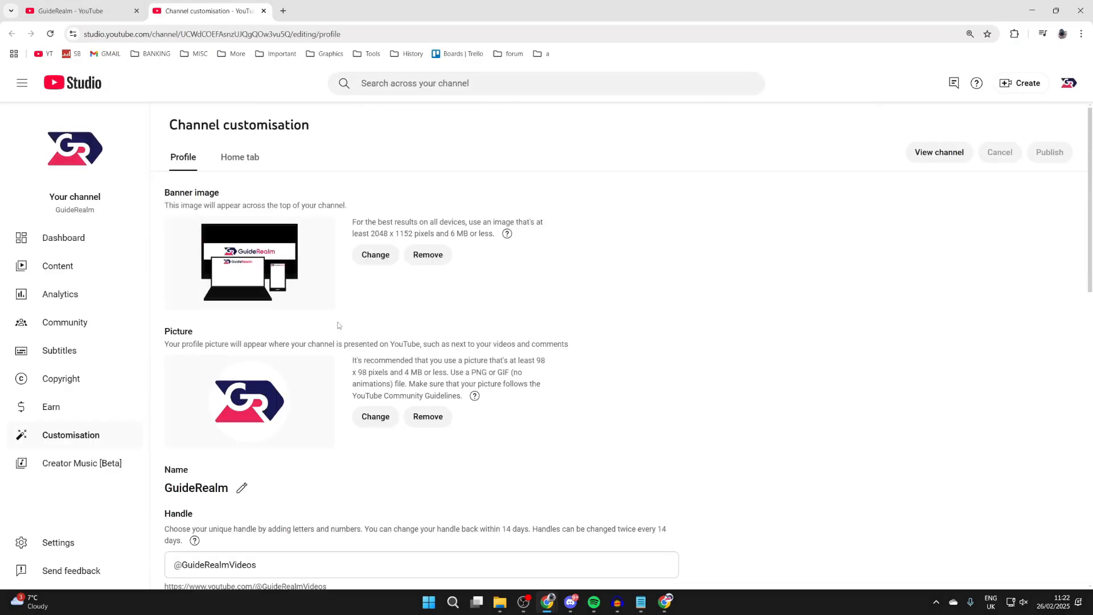
{"action": "mouse_move", "coordinate": [237, 160]}
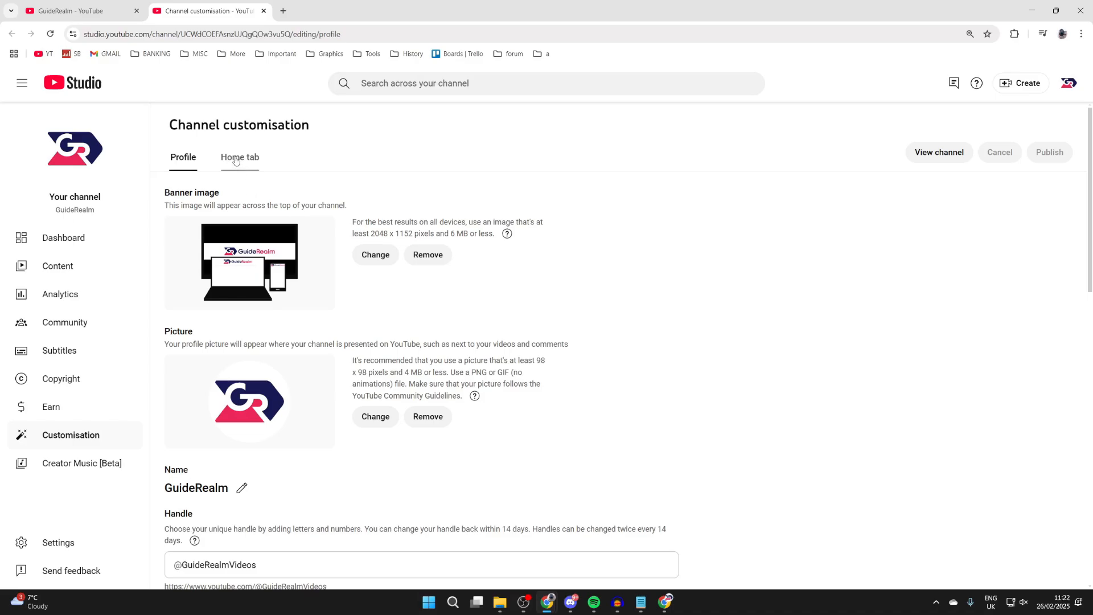
{"action": "left_click", "coordinate": [240, 158]}
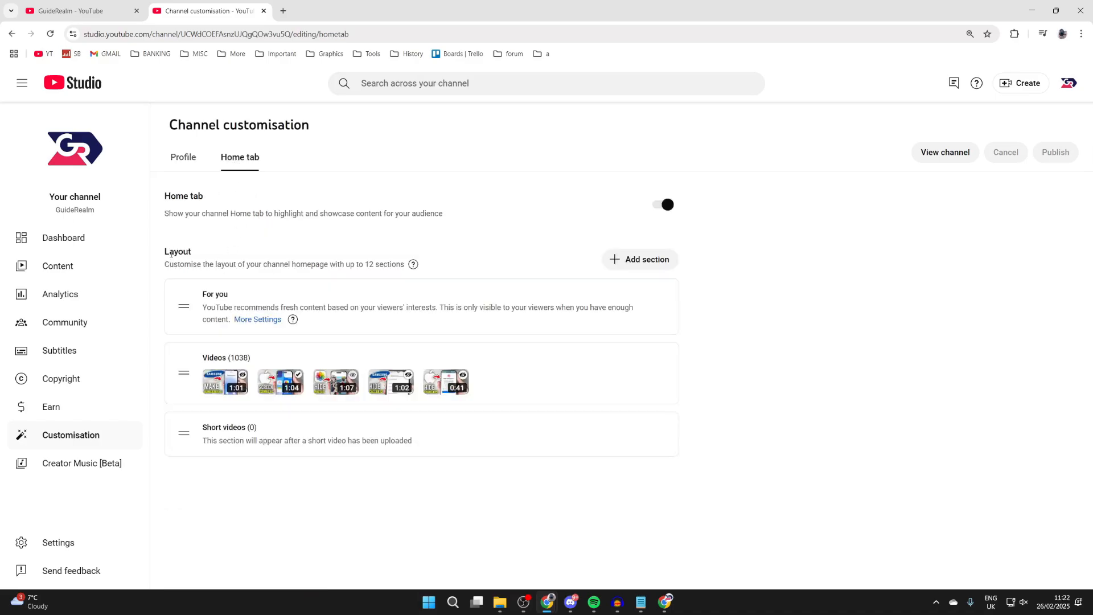
{"action": "left_click", "coordinate": [640, 260]}
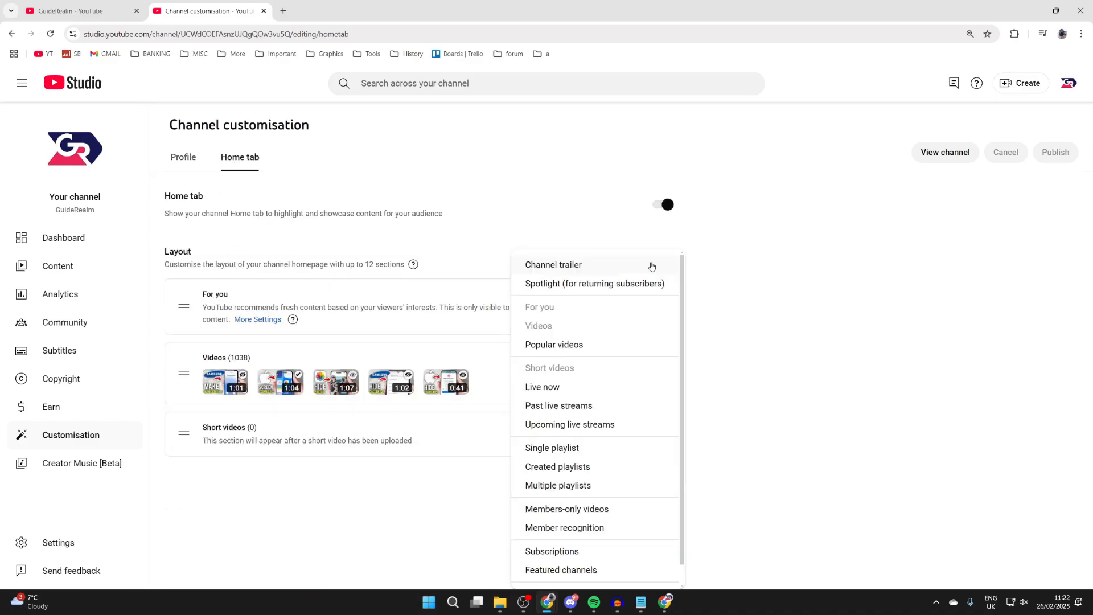
{"action": "mouse_move", "coordinate": [552, 451]}
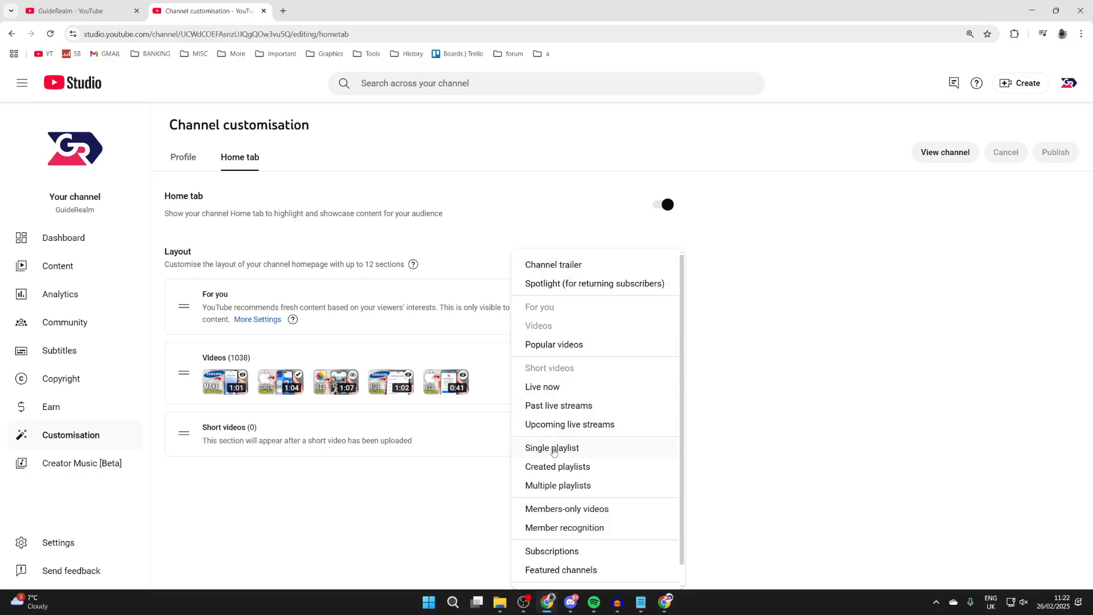
{"action": "left_click", "coordinate": [553, 448]}
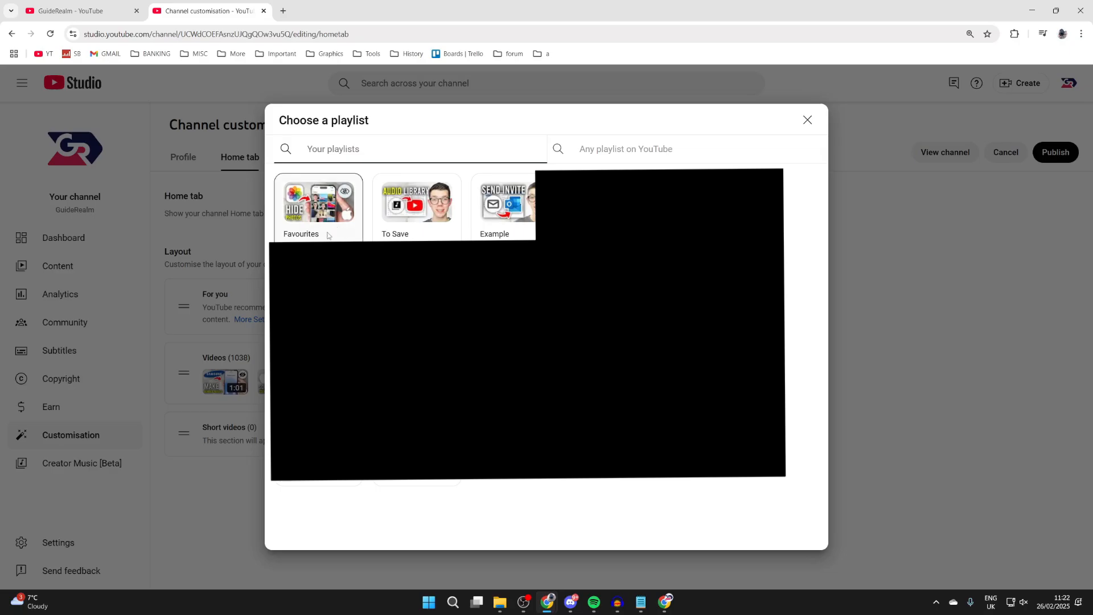
- Pick Favourites for the section, publish the layout, and view the live channel
{"action": "left_click", "coordinate": [318, 201]}
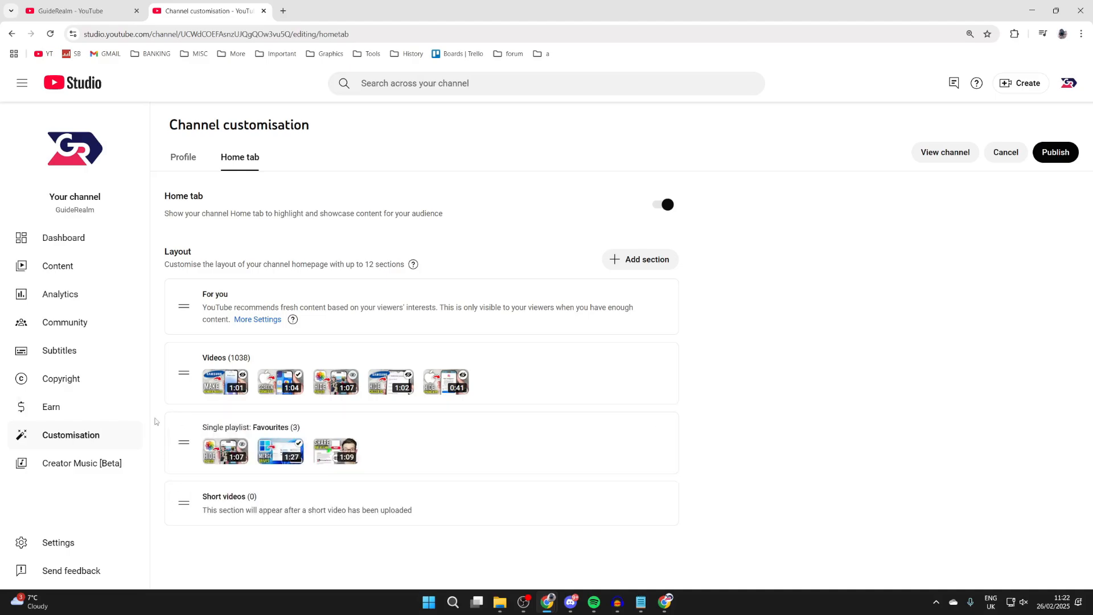
{"action": "mouse_move", "coordinate": [1052, 158]}
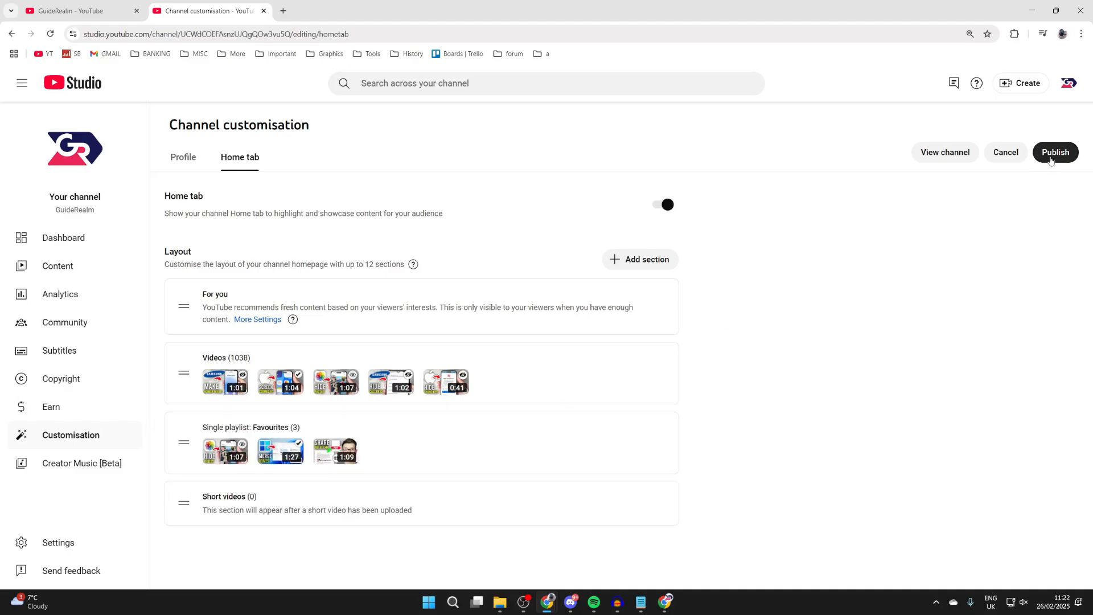
{"action": "left_click", "coordinate": [1055, 152]}
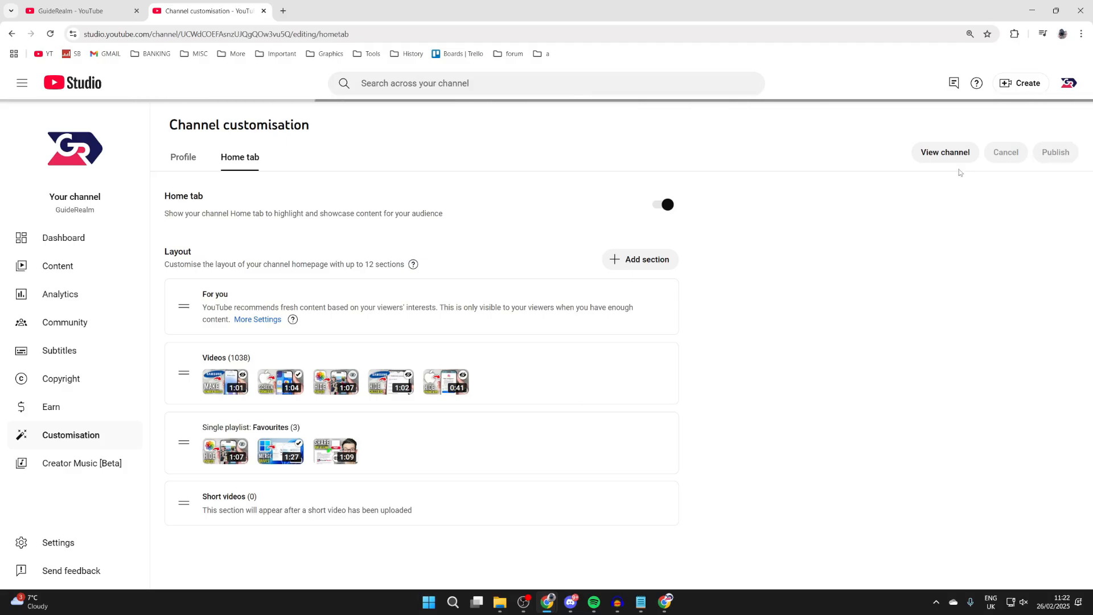
{"action": "left_click", "coordinate": [945, 152]}
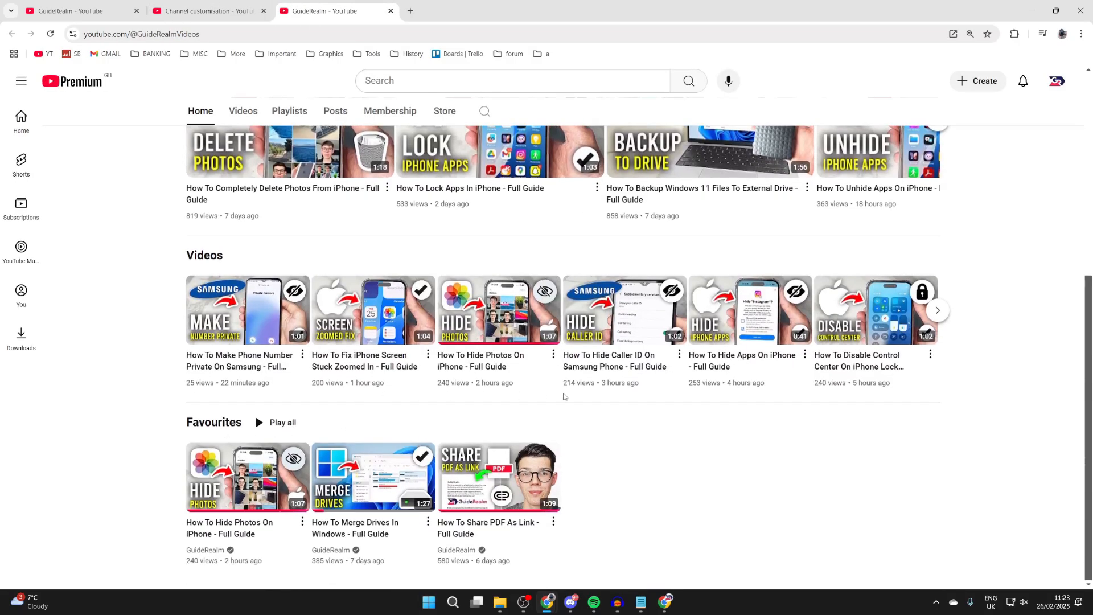